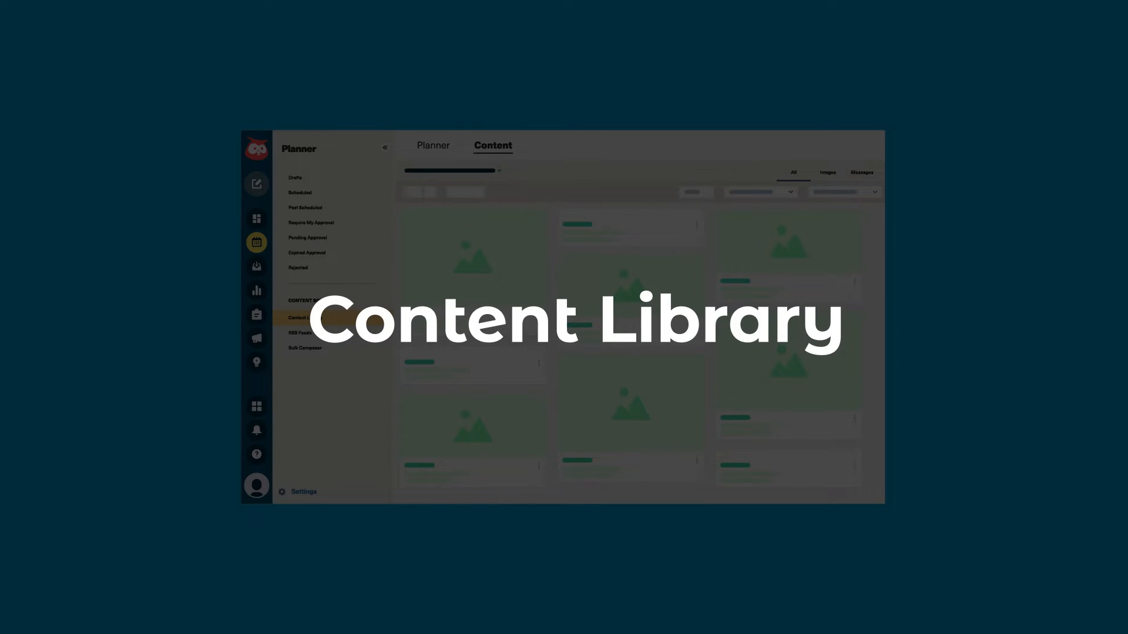
# Start a new post from a content library template picked from the Athene Assets library
pyautogui.scroll(3)
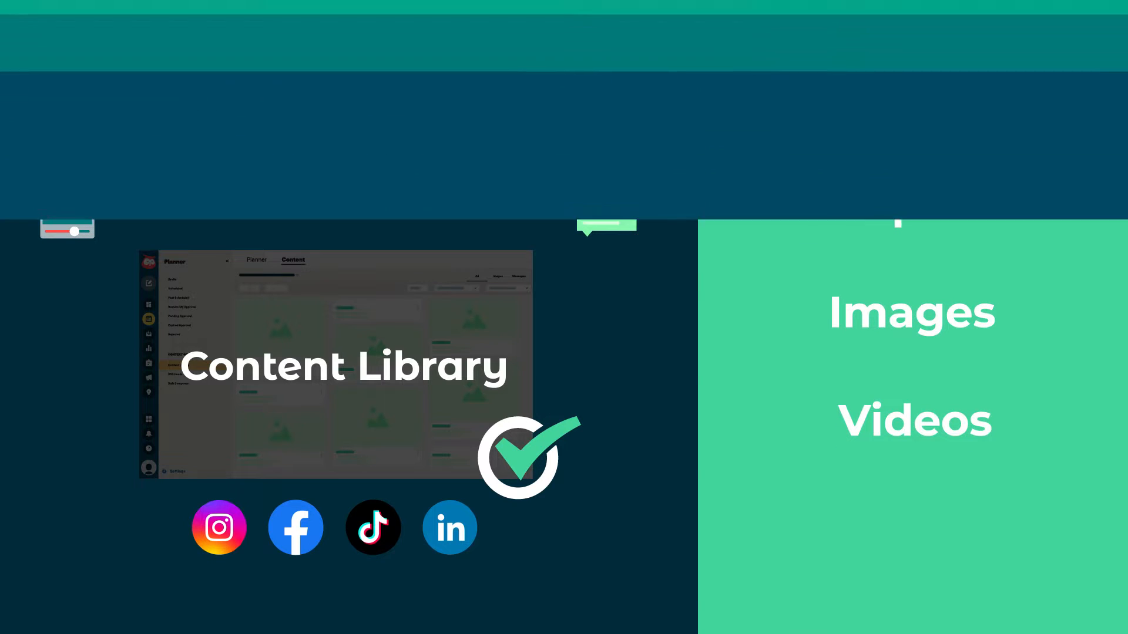
pyautogui.click(25, 66)
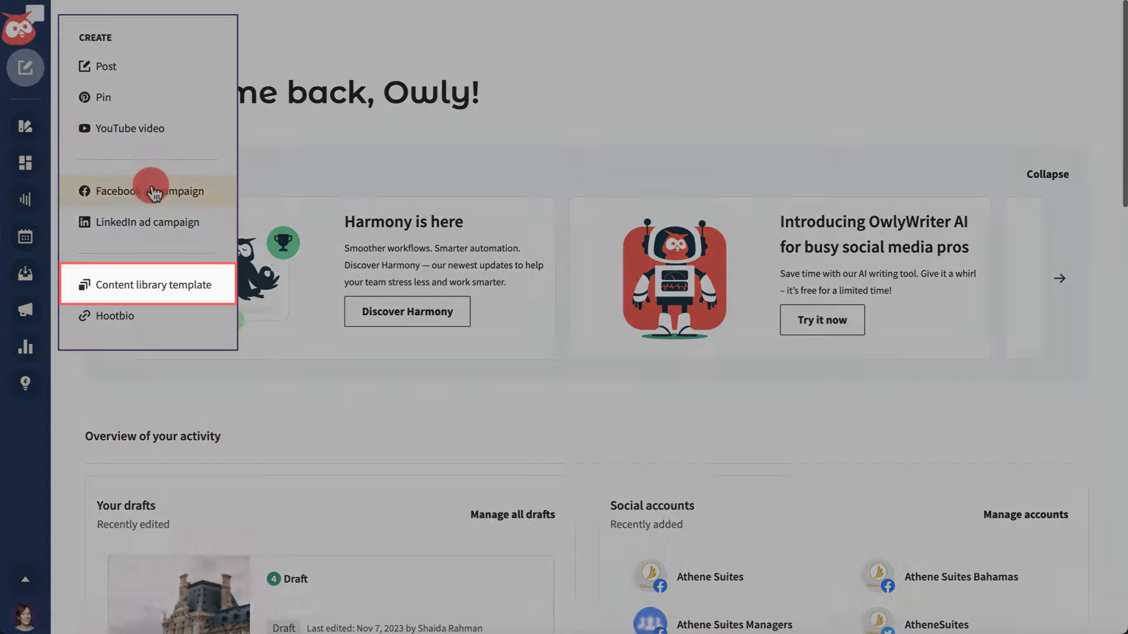
pyautogui.click(152, 285)
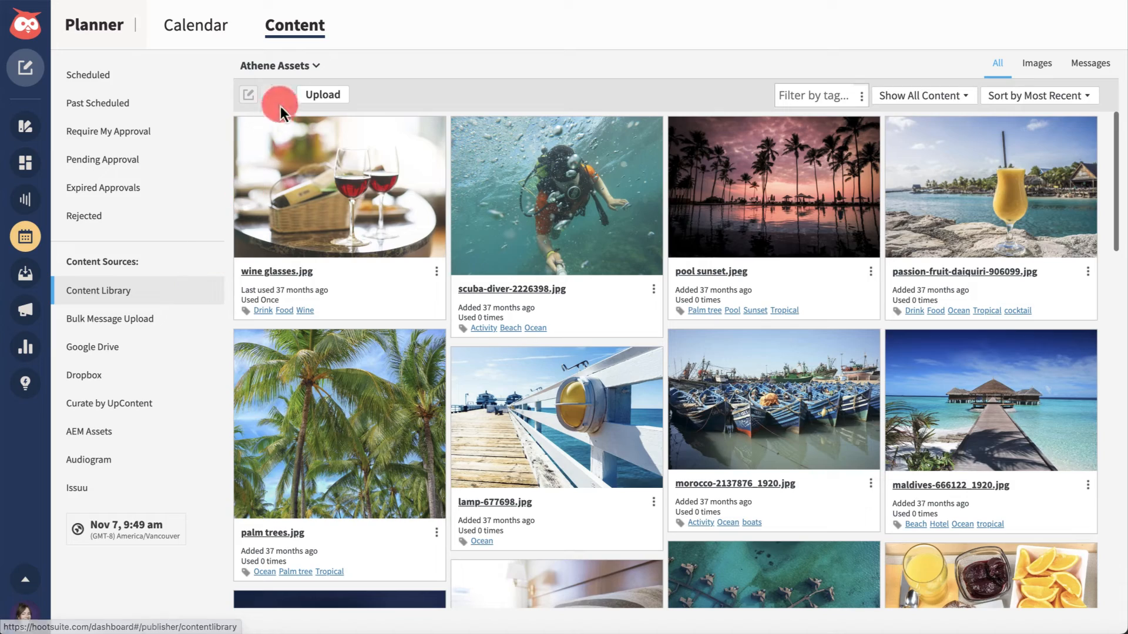
pyautogui.click(279, 66)
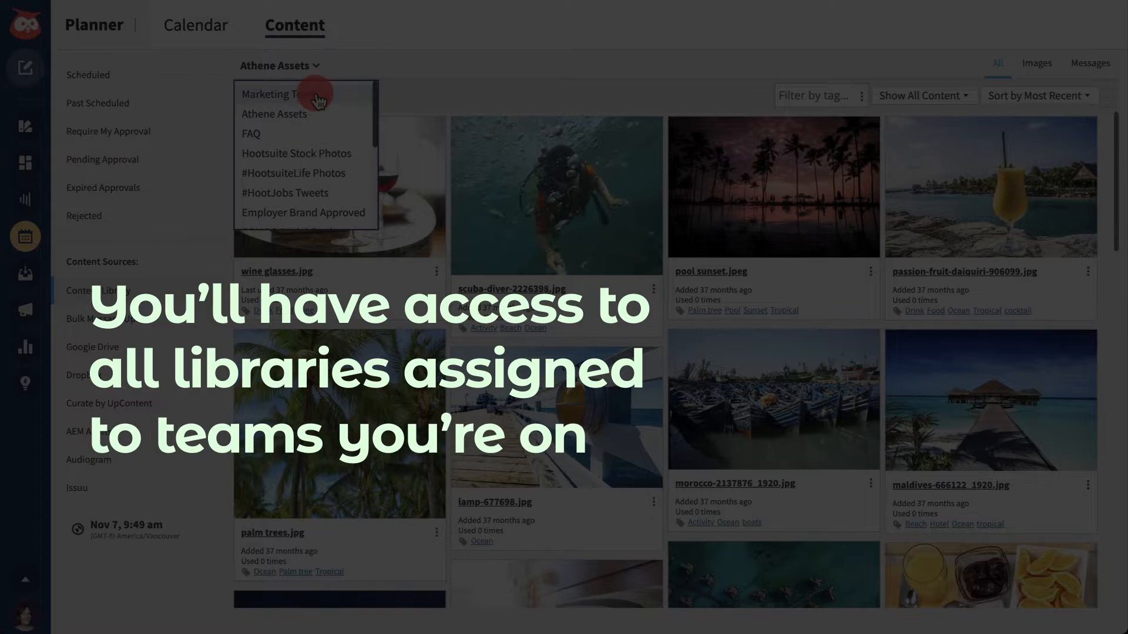
pyautogui.click(276, 94)
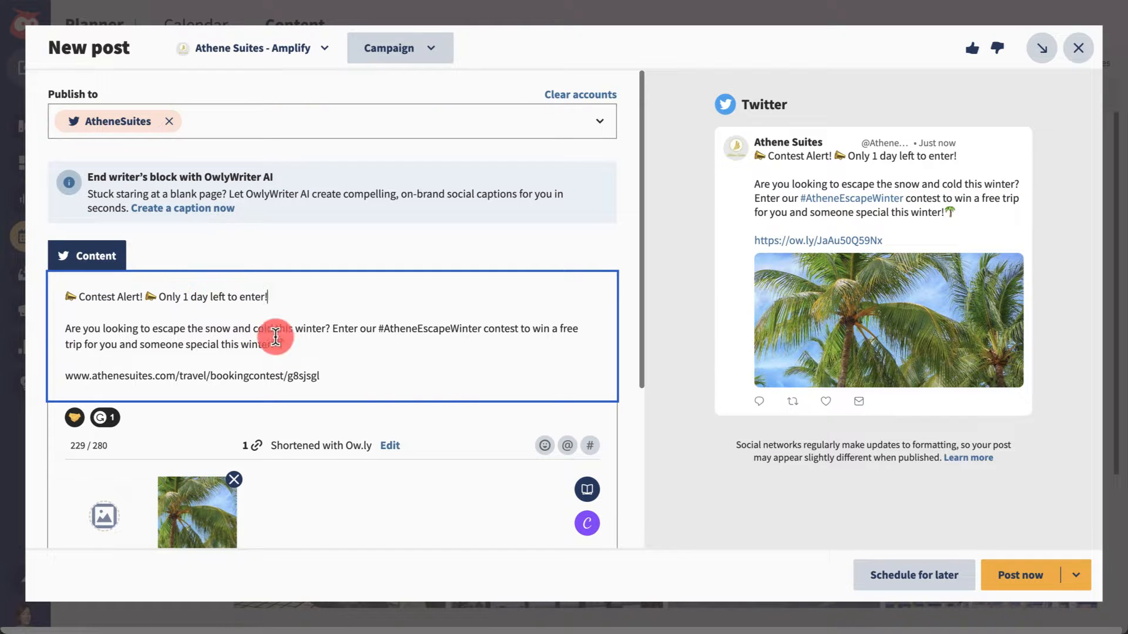
# Browse the Media library beside the post, then return to the Home dashboard
pyautogui.click(587, 489)
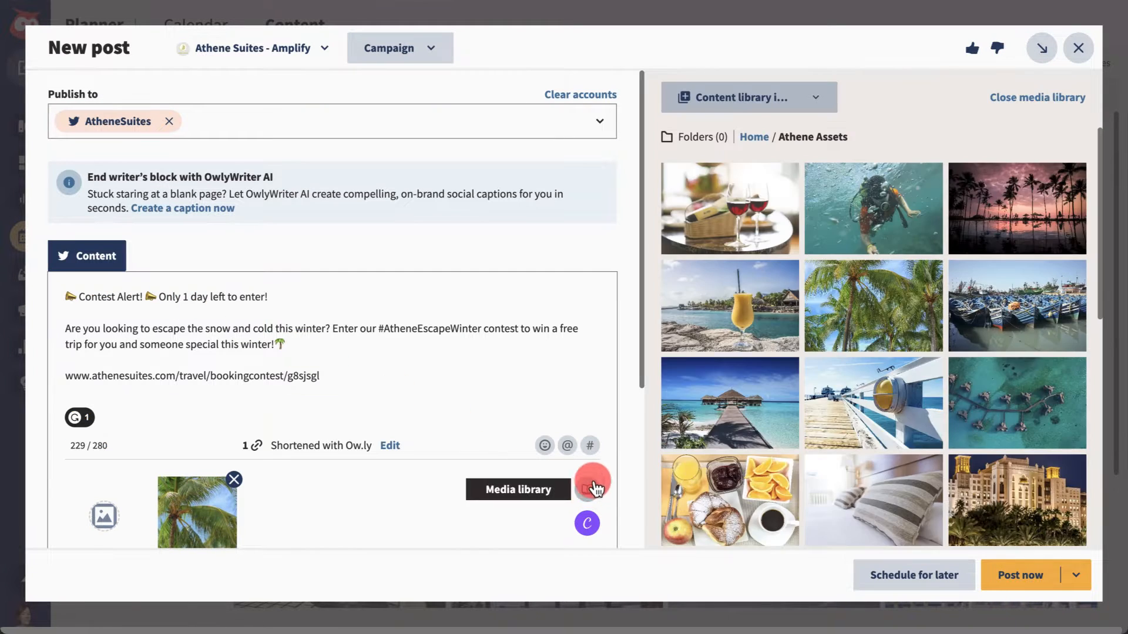
pyautogui.click(746, 98)
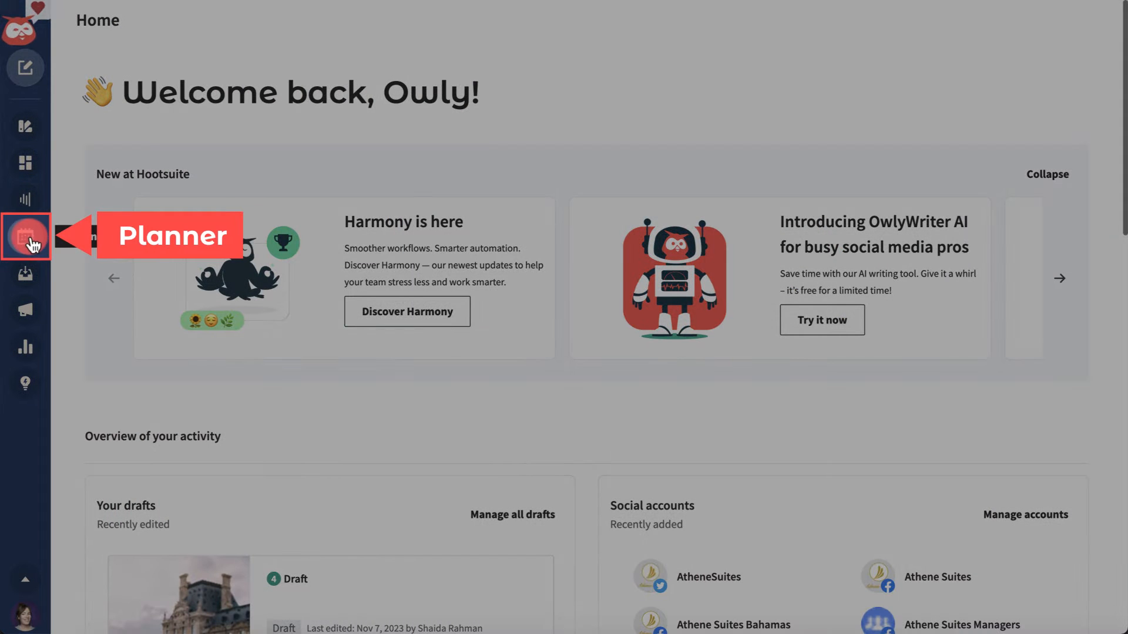
# In Planner's Content tab, filter Athene Assets to the Beach tag and select the Maldives image
pyautogui.click(25, 237)
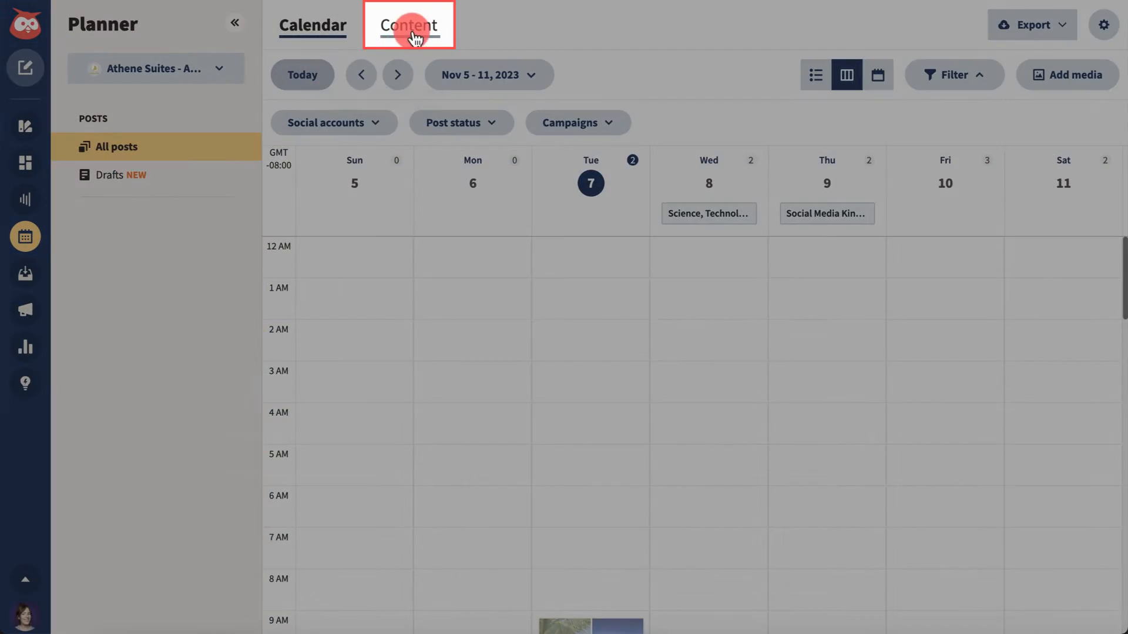
pyautogui.click(409, 24)
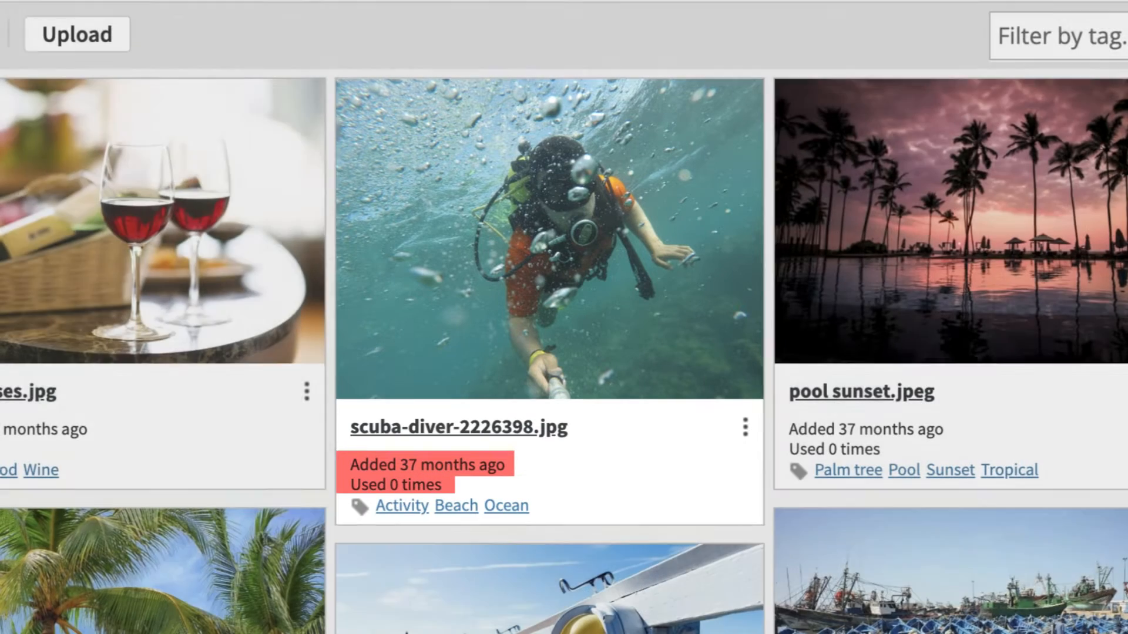
pyautogui.click(1057, 36)
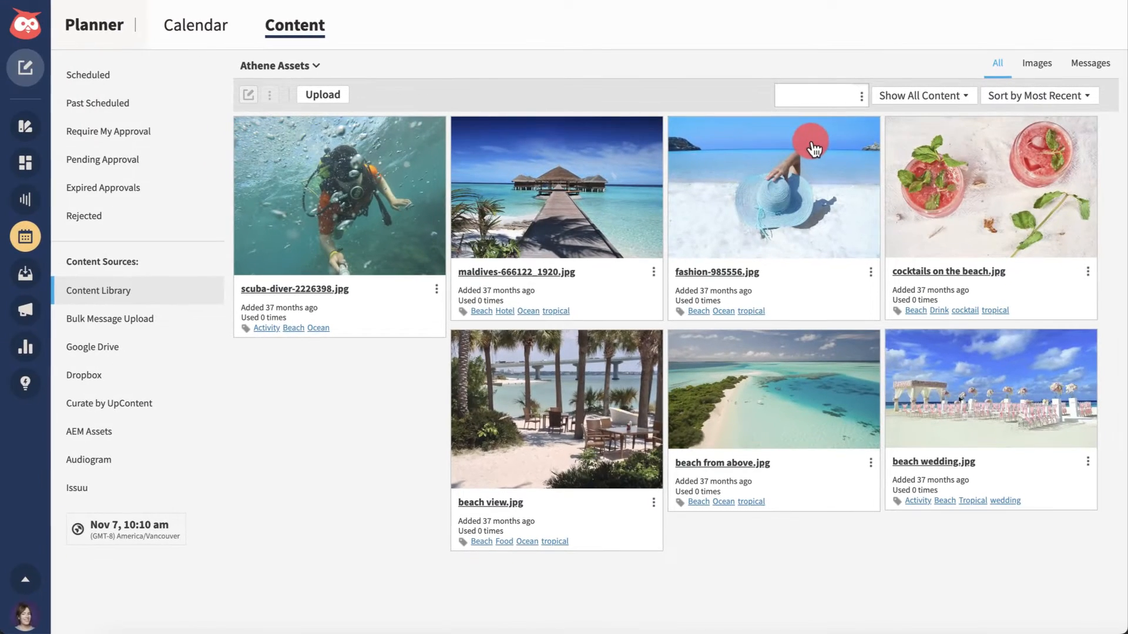
pyautogui.click(556, 186)
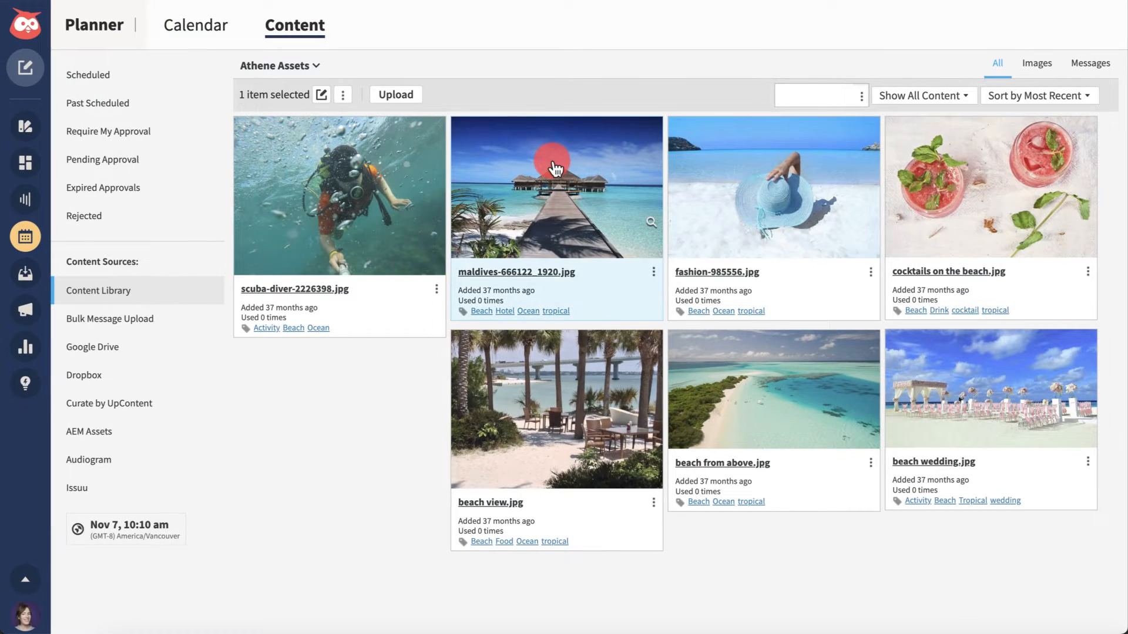
pyautogui.click(322, 94)
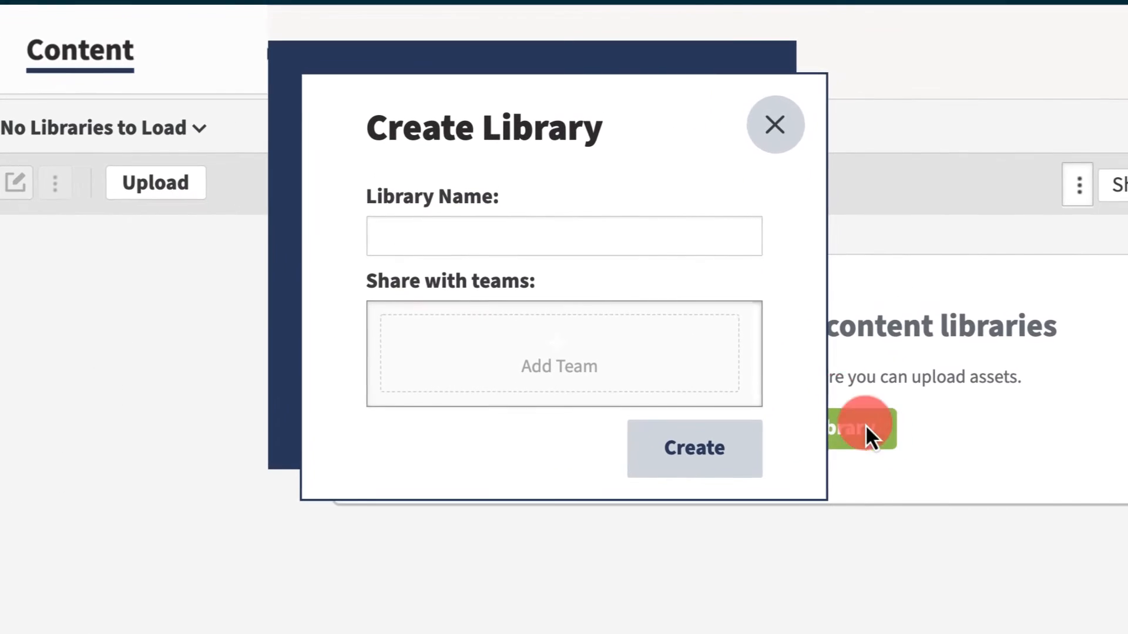
# Share the Athene Assets library with Customer Support Agents and create it
pyautogui.click(559, 353)
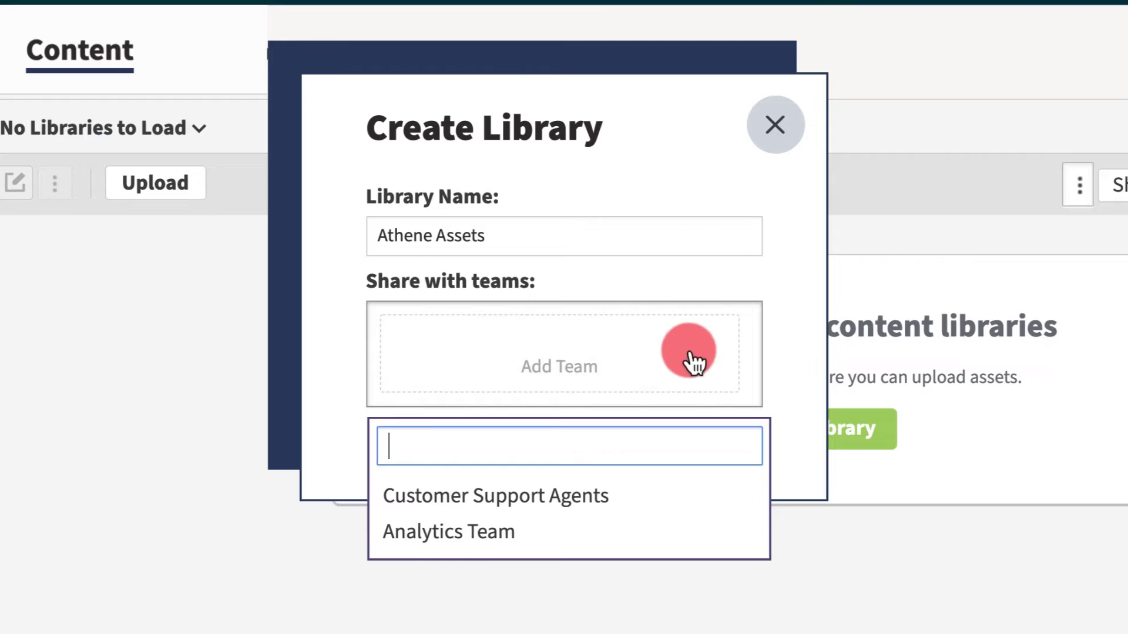
pyautogui.click(495, 495)
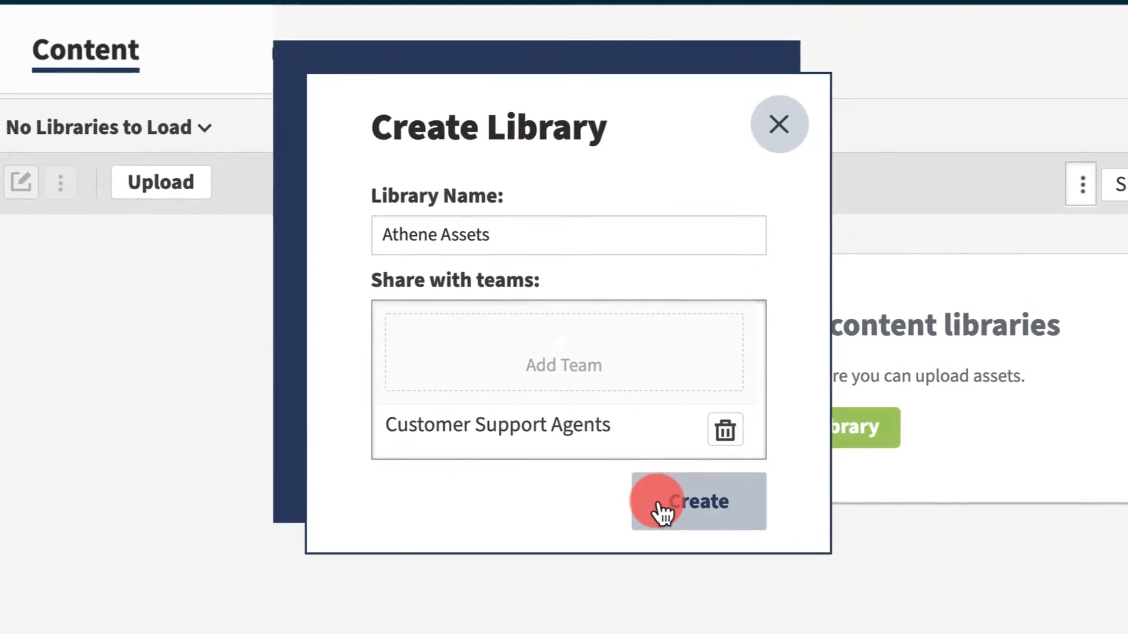
pyautogui.click(697, 502)
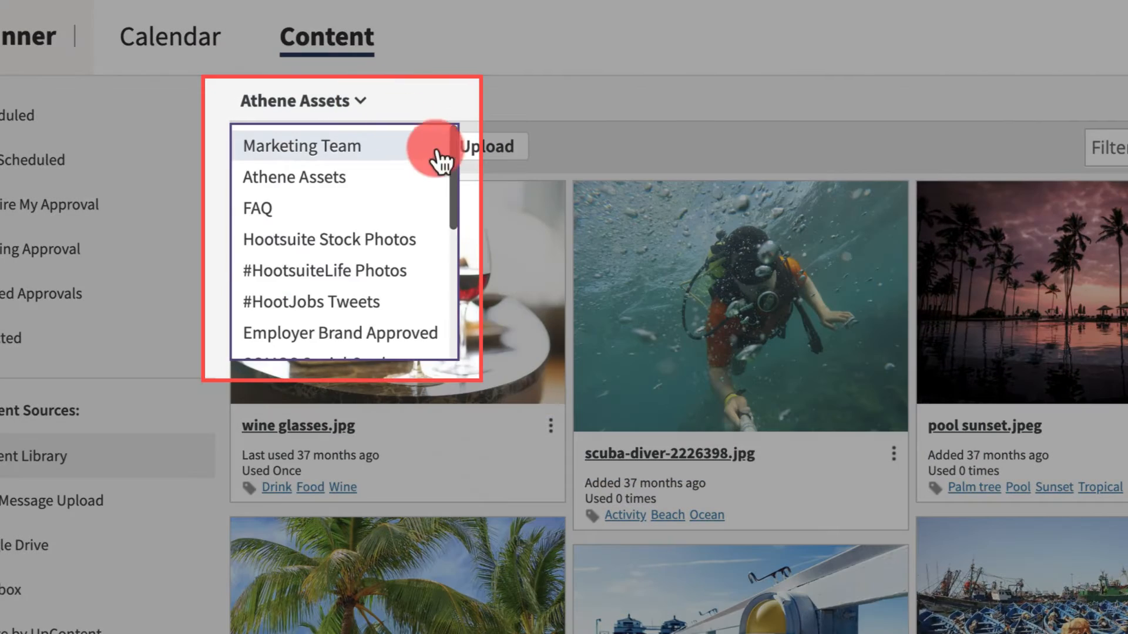
pyautogui.scroll(-3)
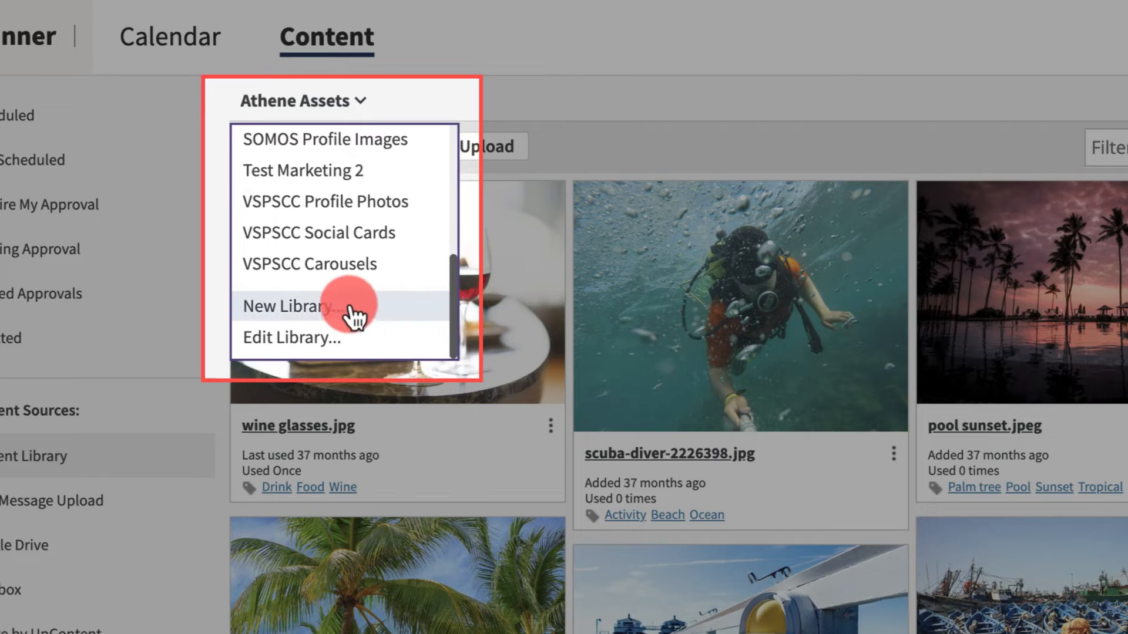
# Create a new FAQs library shared with the Customer Support team
pyautogui.click(287, 306)
pyautogui.write('FAQs')
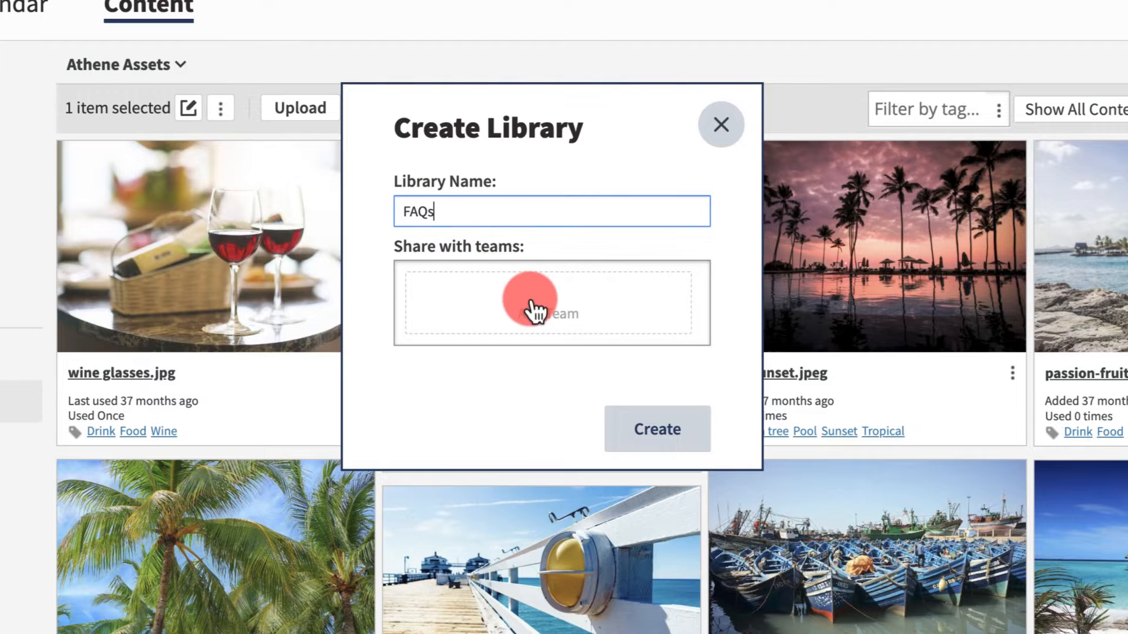
pyautogui.click(550, 302)
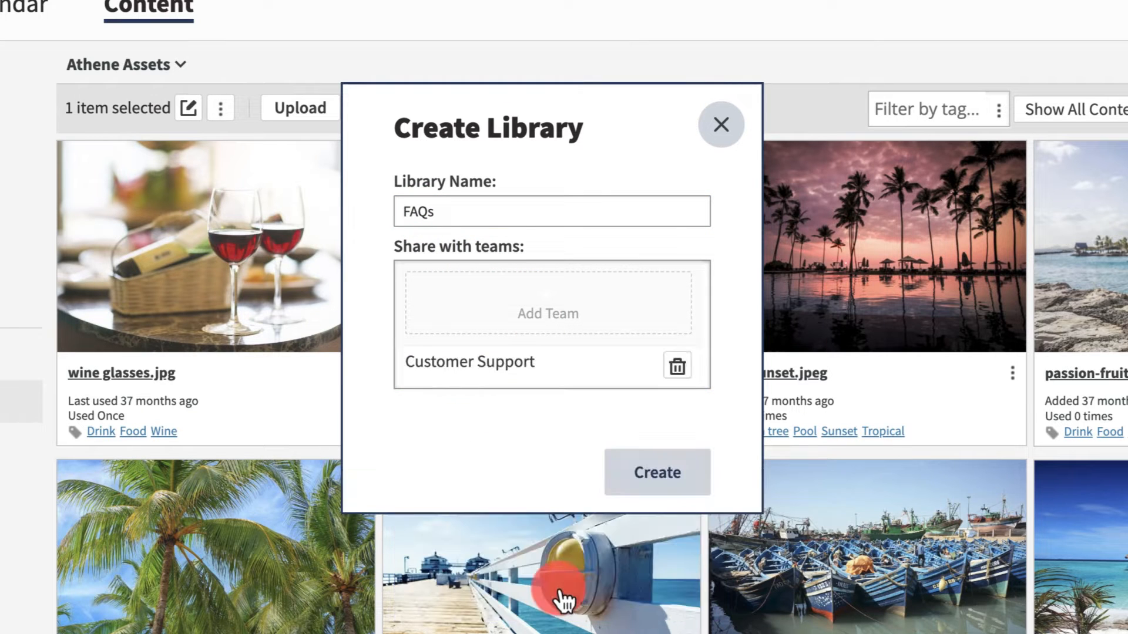
pyautogui.click(656, 472)
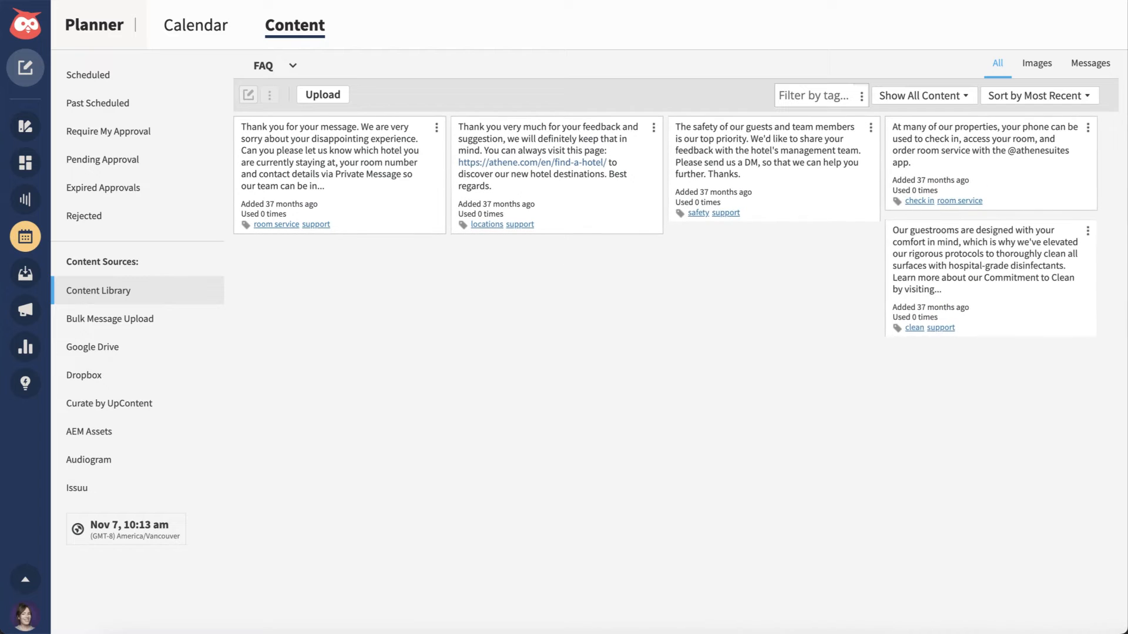
# Add the Sales Team to the FAQ library's sharing settings and save the changes
pyautogui.click(275, 66)
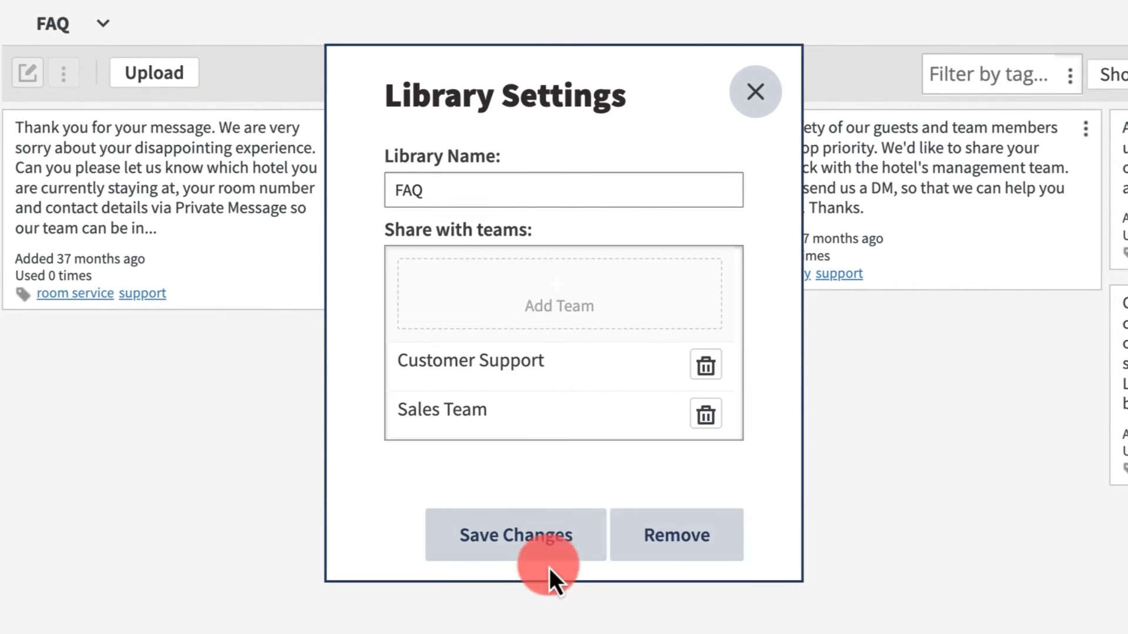
pyautogui.click(514, 535)
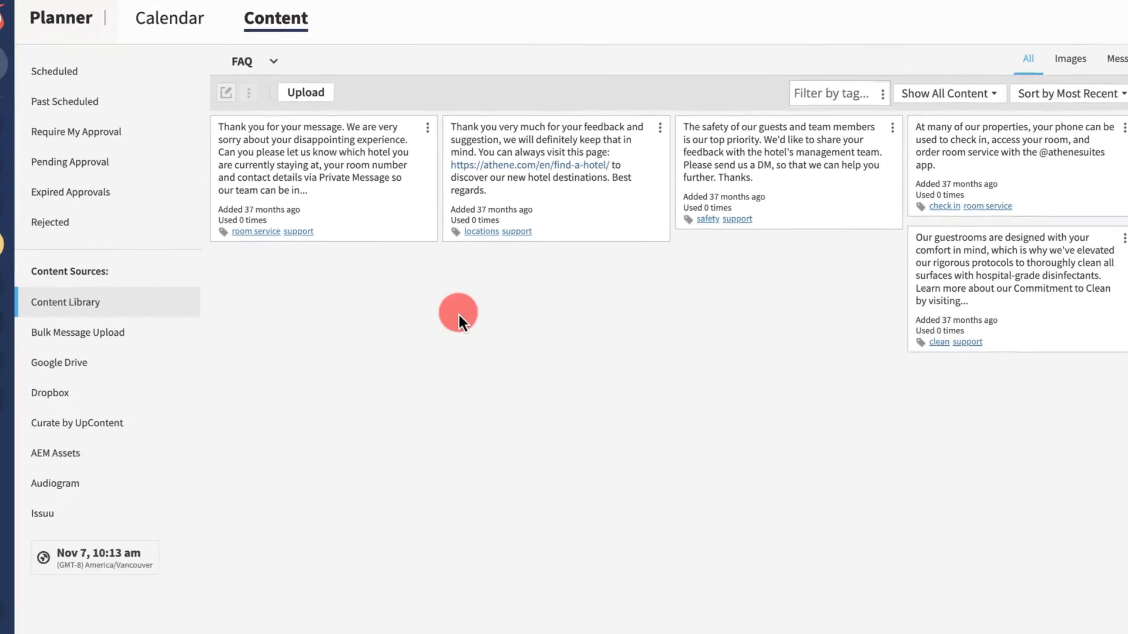
pyautogui.click(25, 68)
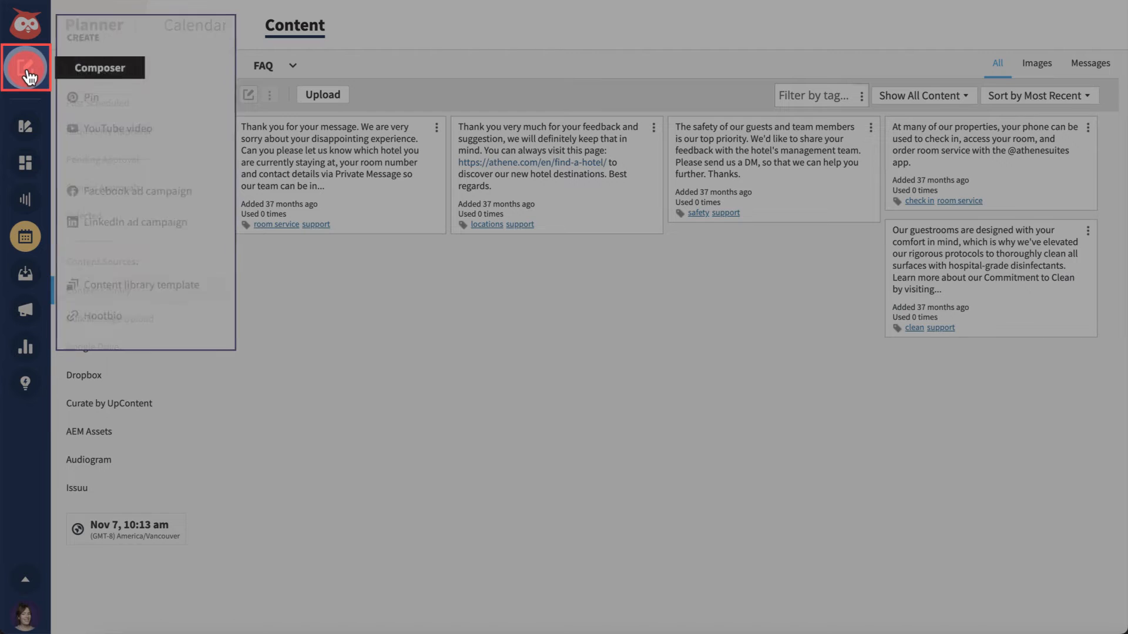
# Save the Hawaii coupon post to the Marketing Team library with a Winter 2023 note and tags 2023, hawaii
pyautogui.click(100, 69)
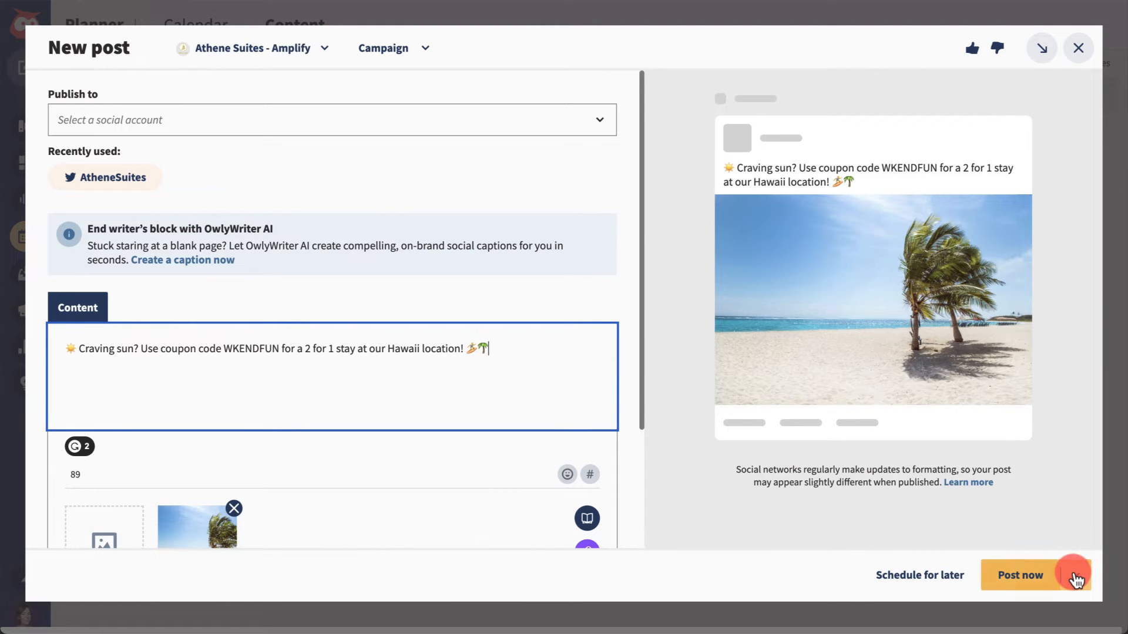
pyautogui.click(588, 518)
pyautogui.write('hawaii')
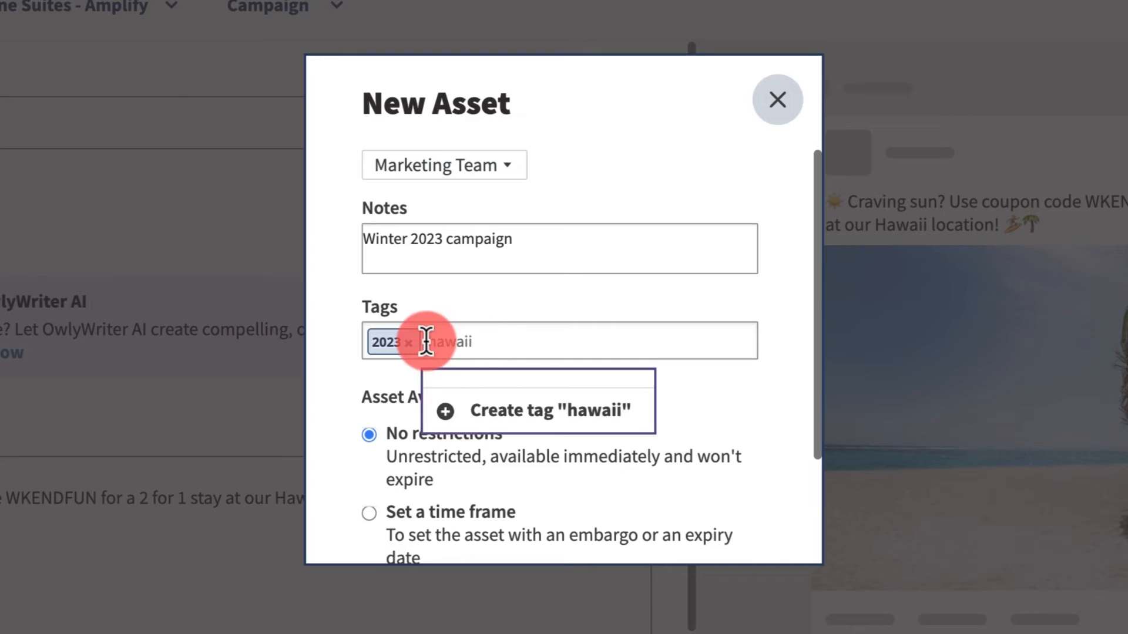
pyautogui.click(776, 99)
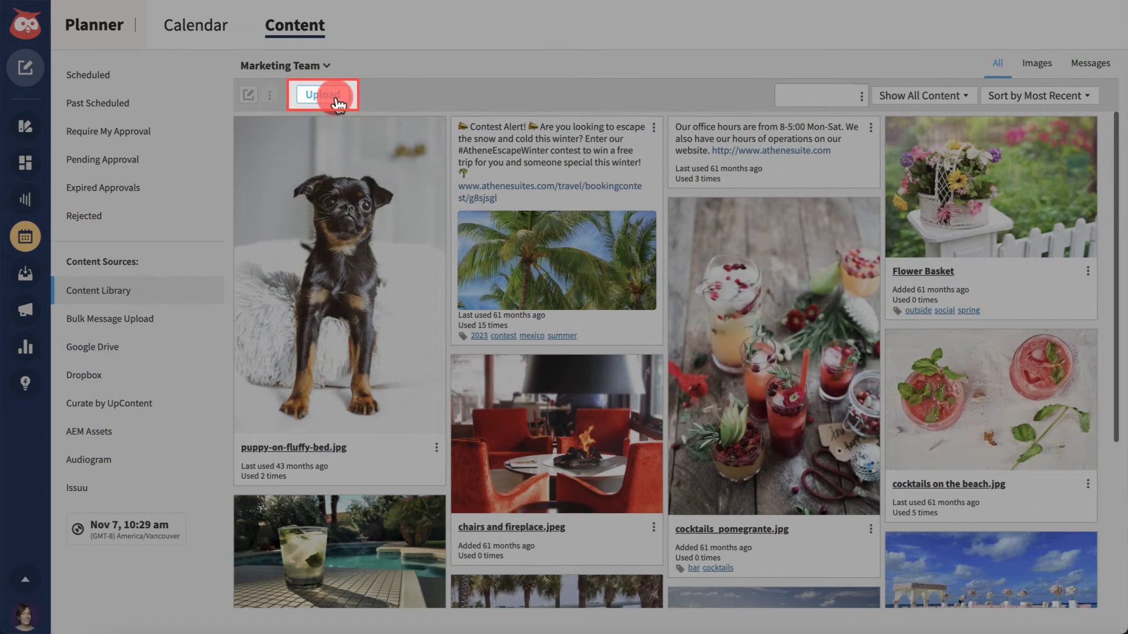
# Upload the Mexico resort image tagged 2023 and mexico, available 10–30 Nov 2023
pyautogui.click(321, 94)
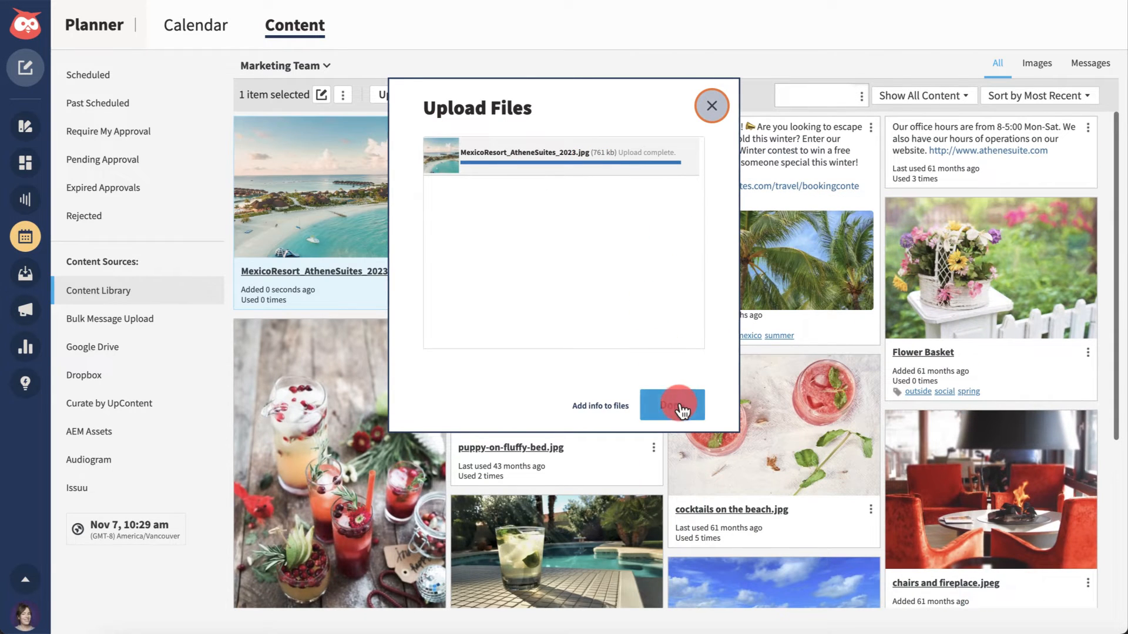
pyautogui.click(671, 405)
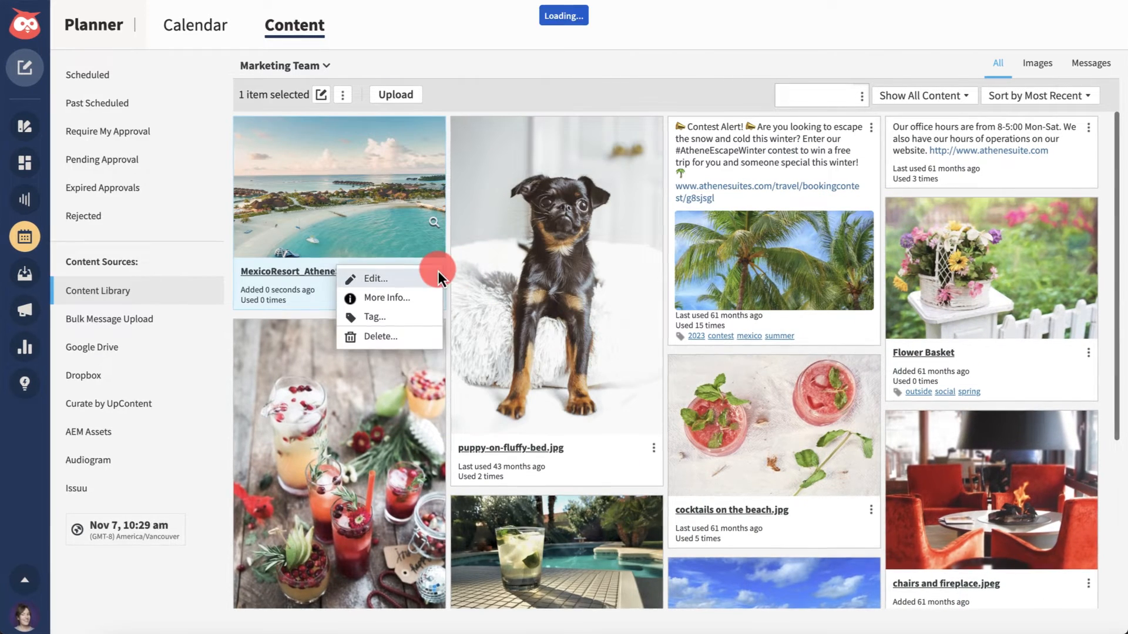
pyautogui.click(374, 279)
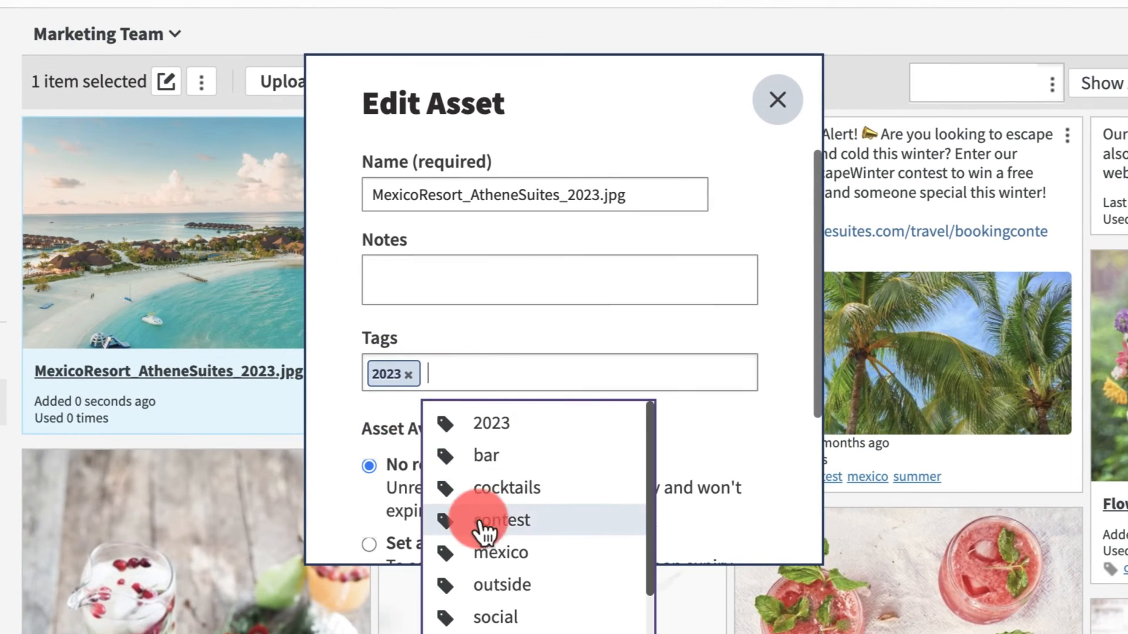
pyautogui.click(499, 552)
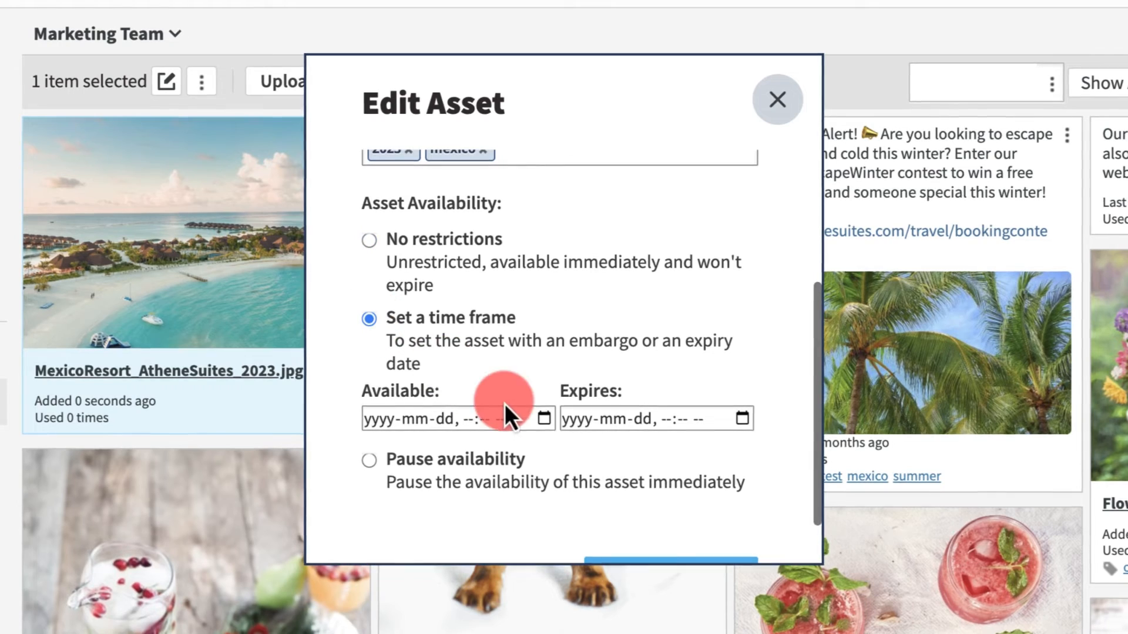
pyautogui.click(740, 322)
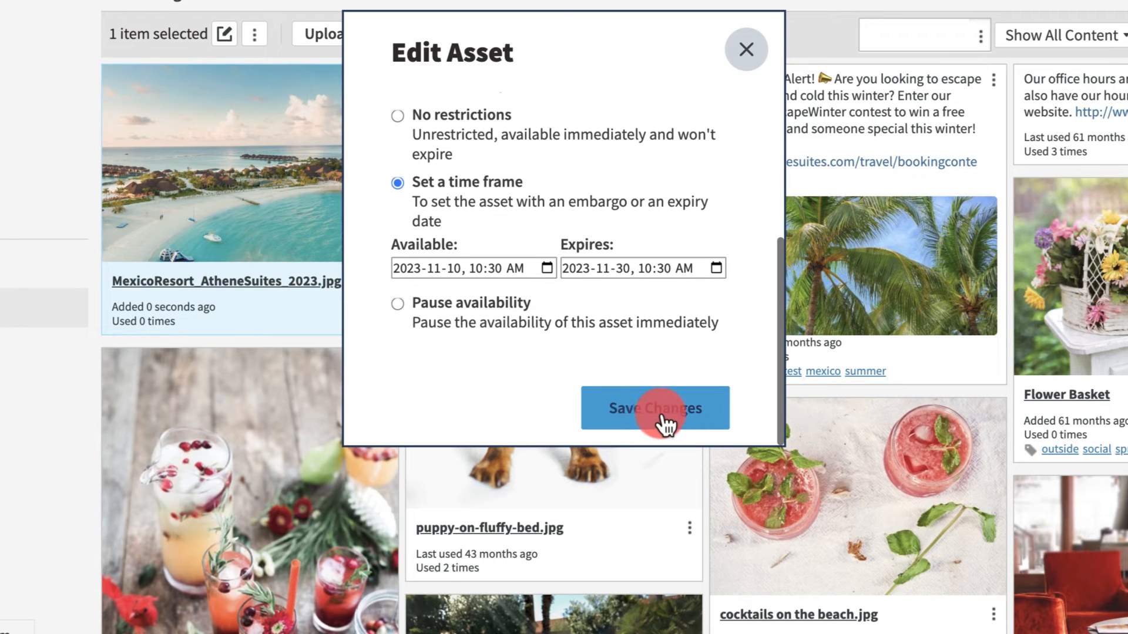
pyautogui.click(654, 408)
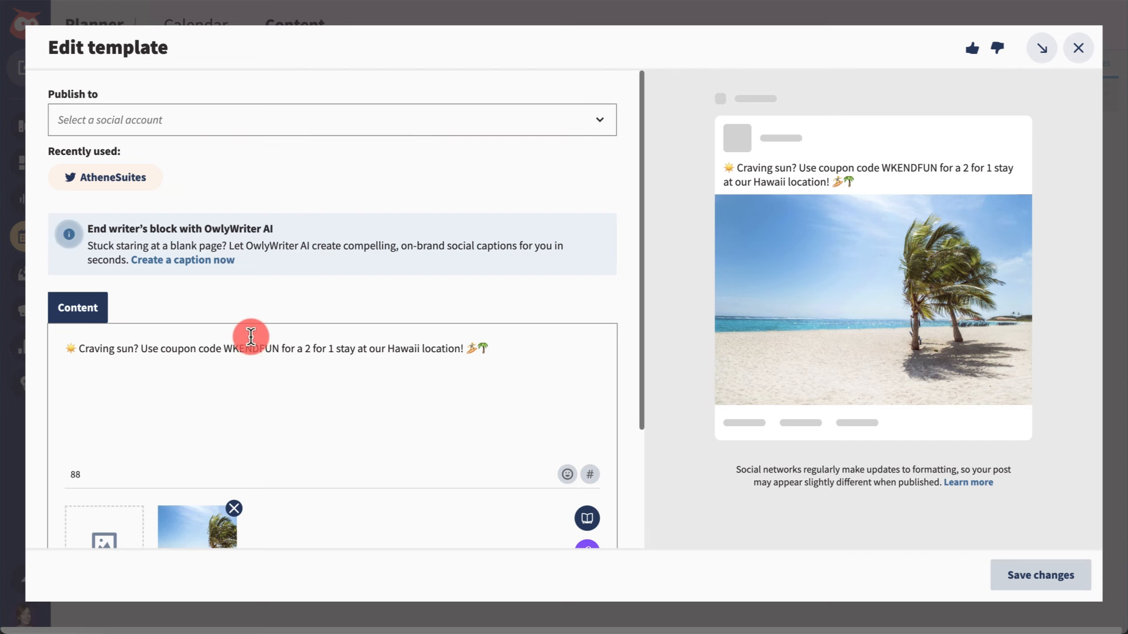
# Change the Hawaii template's coupon code to WINTERFUN and save it
pyautogui.write('WINTERFUN')
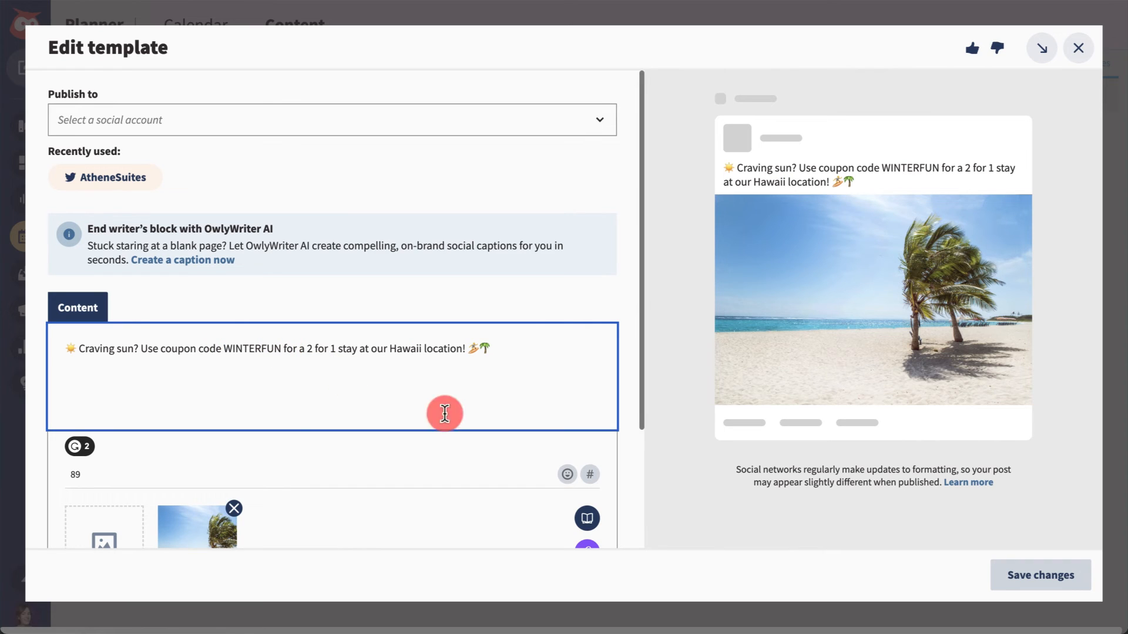
pyautogui.click(1077, 47)
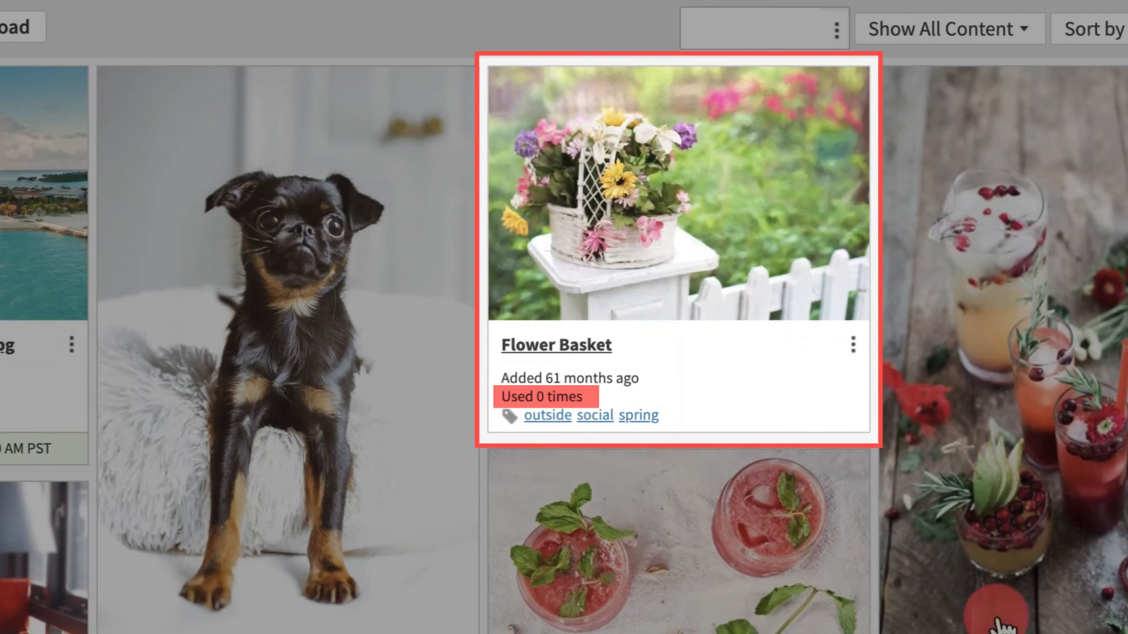
# Delete the unused Flower Basket asset from the Marketing Team library via its actions menu
pyautogui.click(852, 344)
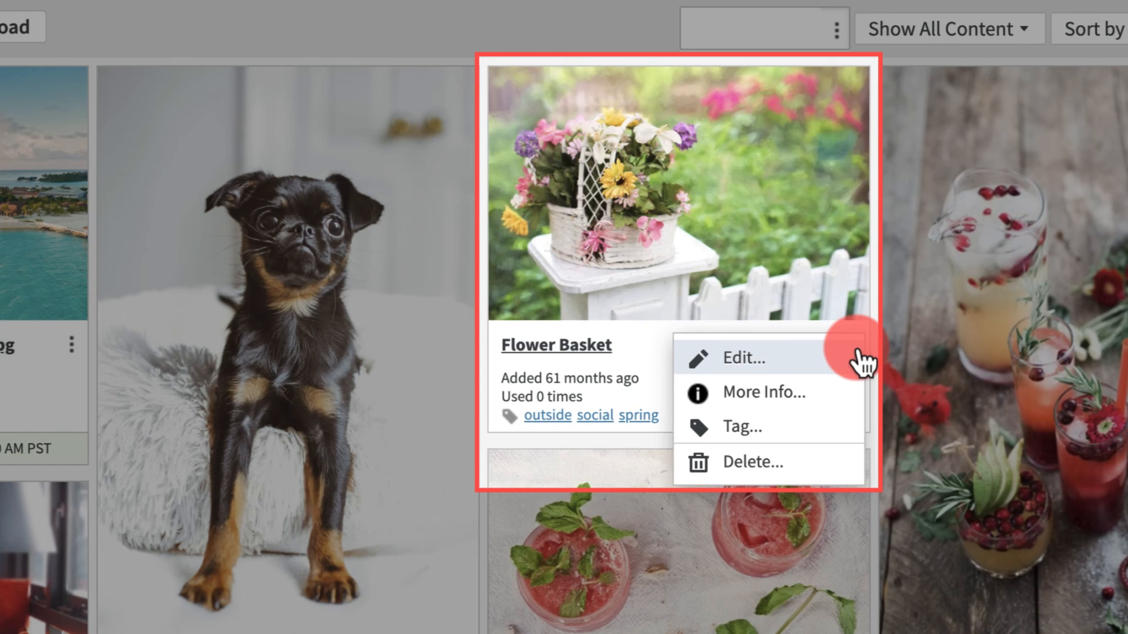
pyautogui.moveTo(820, 460)
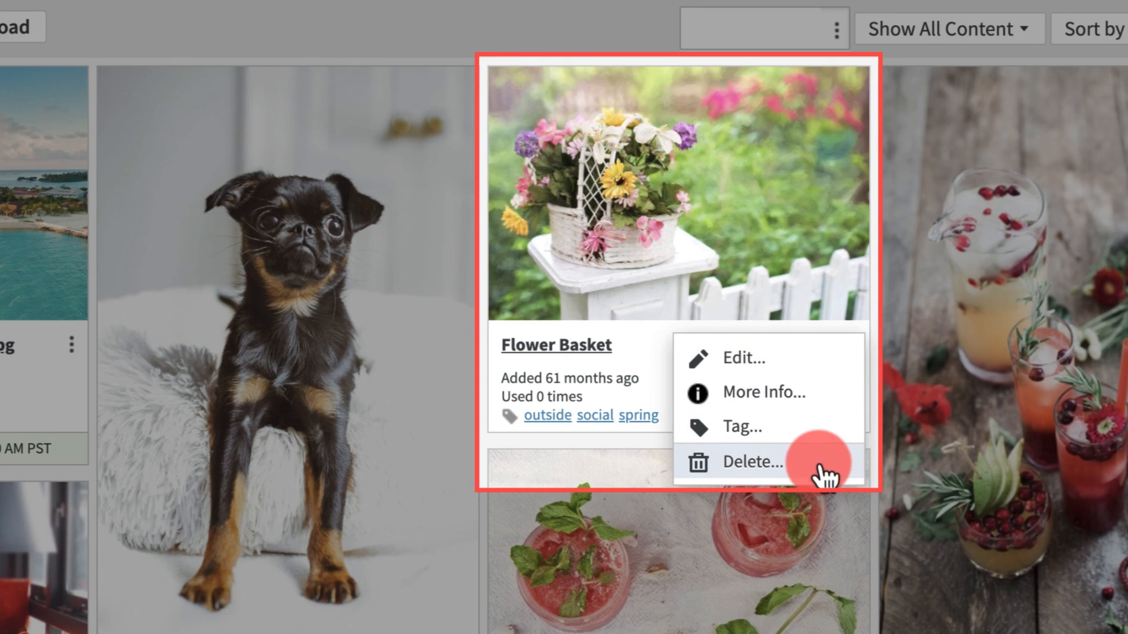